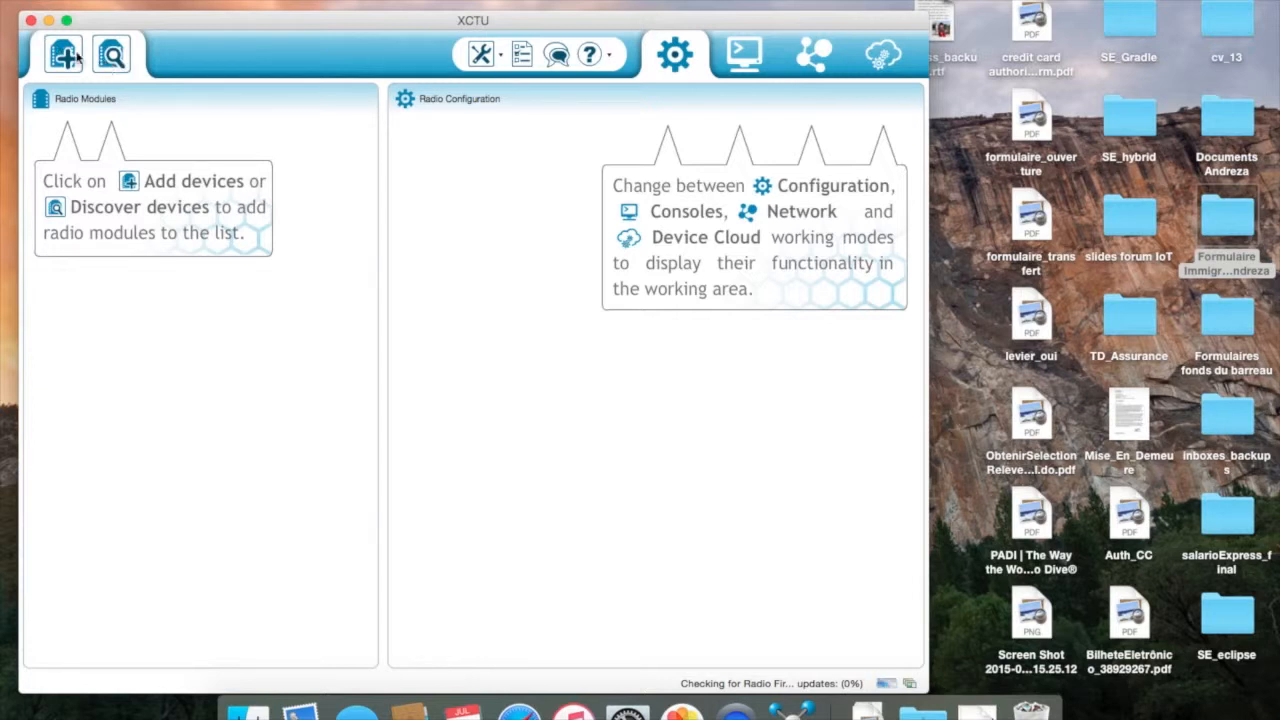
- Discover the ZigBee Router AT radio on the usbserial port only and add it to the modules list
click(112, 52)
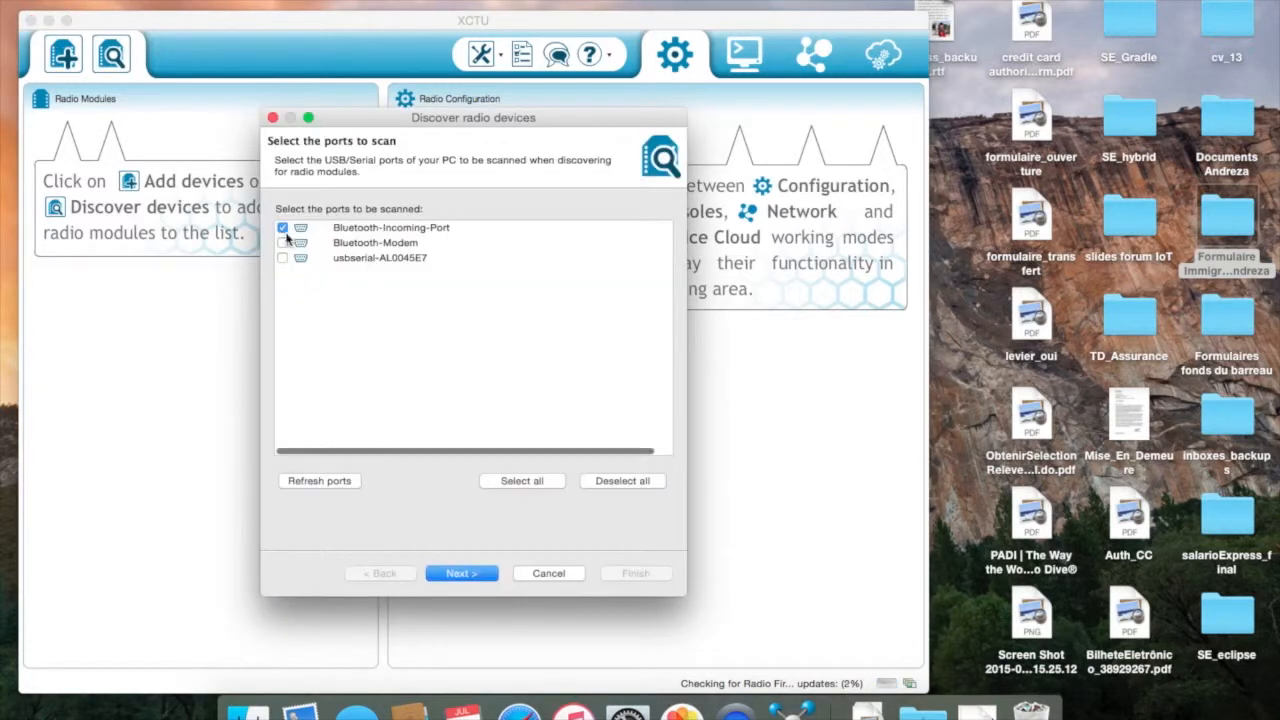
click(284, 258)
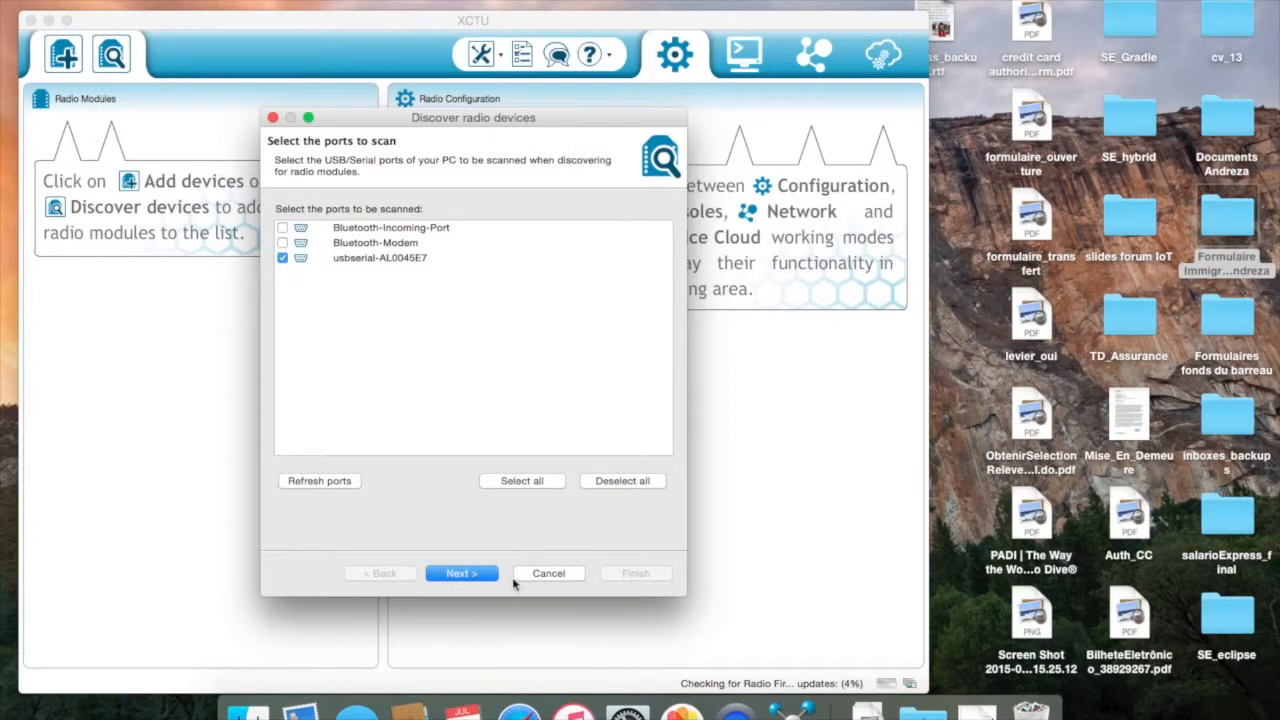
click(460, 572)
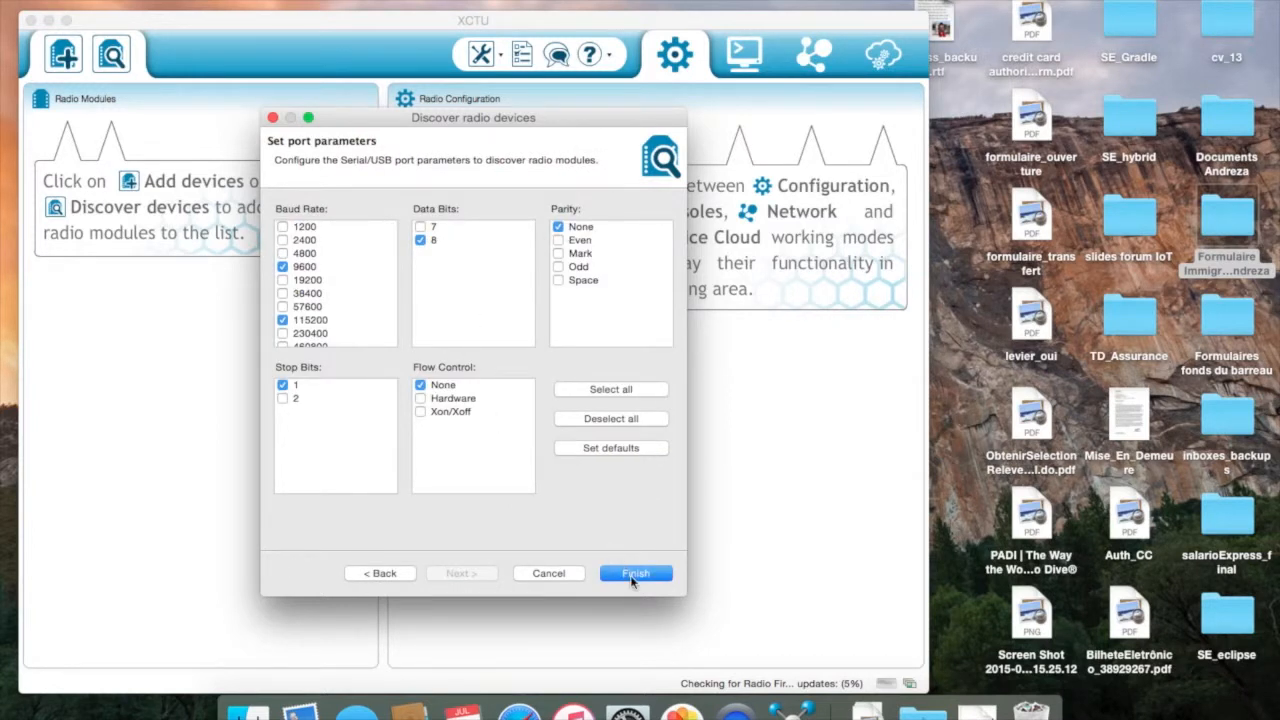
click(636, 572)
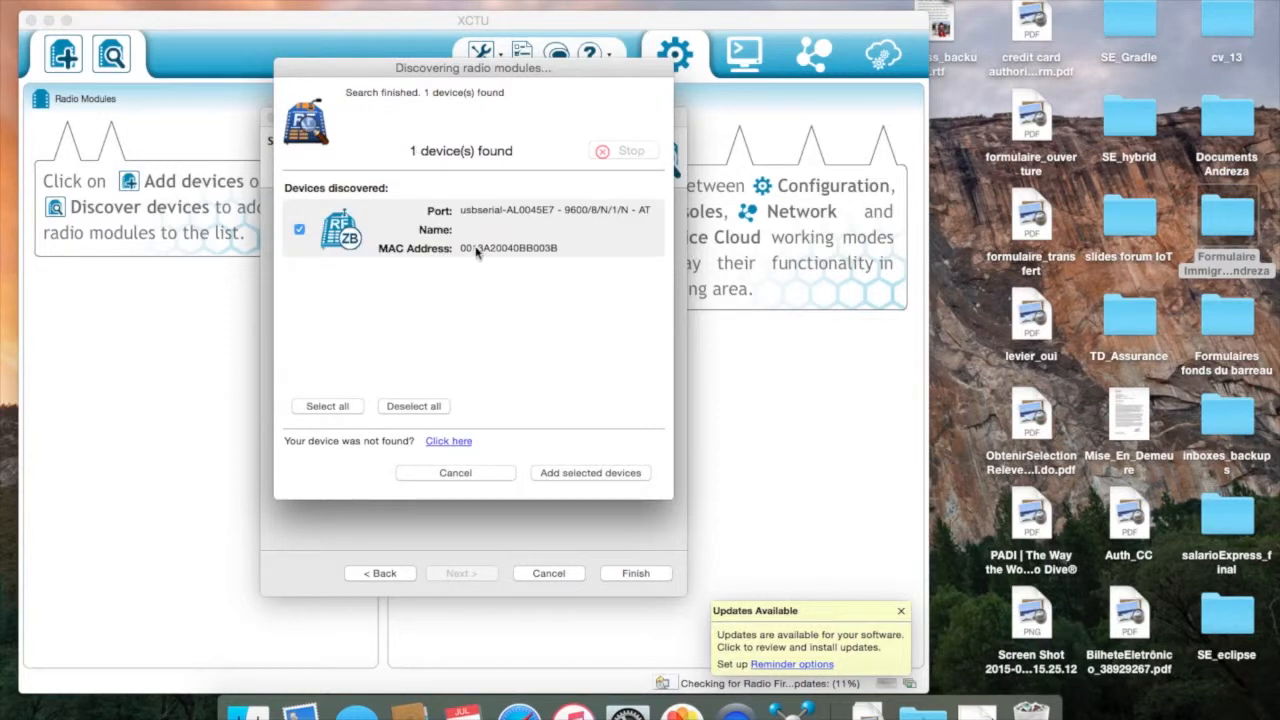
mouse_move(564, 222)
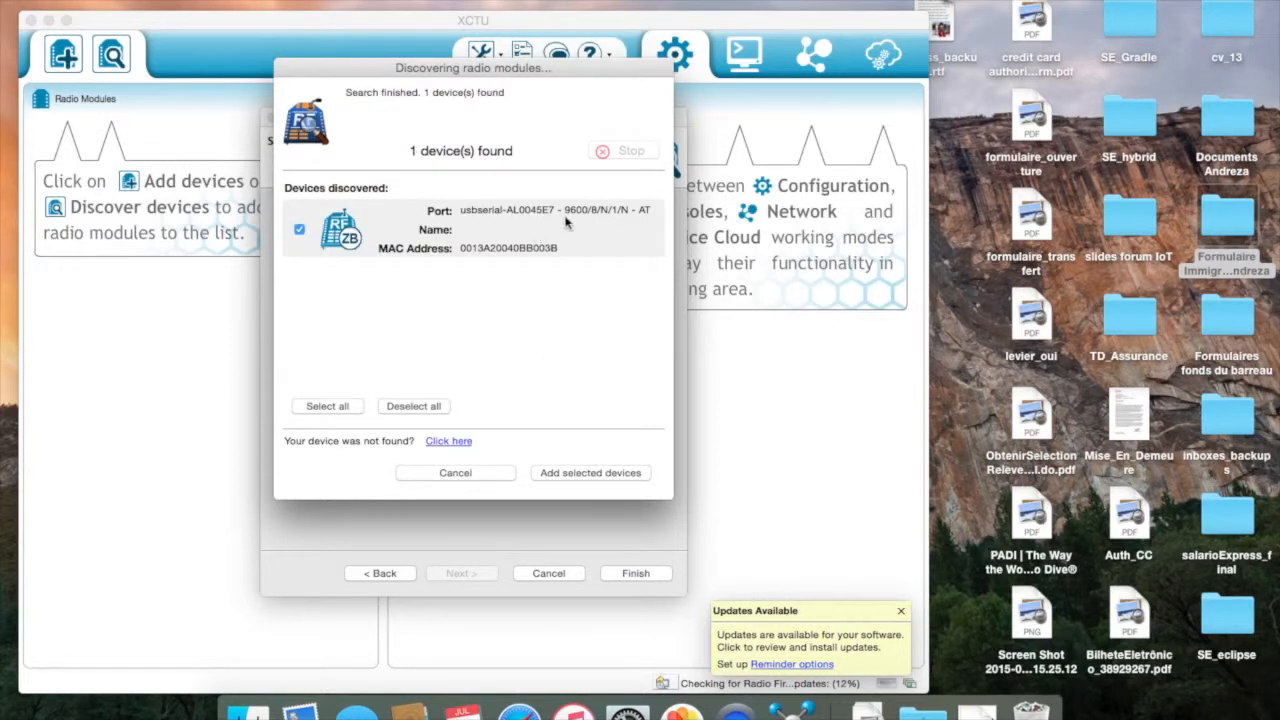
click(590, 472)
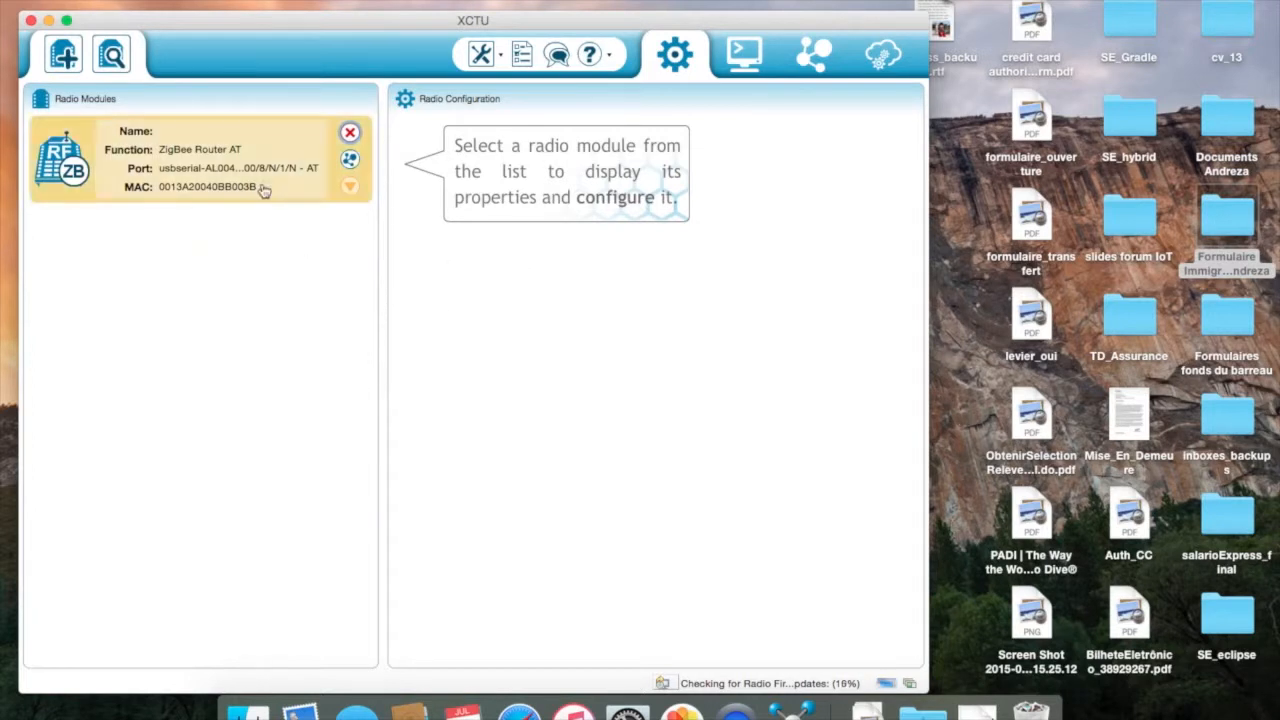
mouse_move(280, 152)
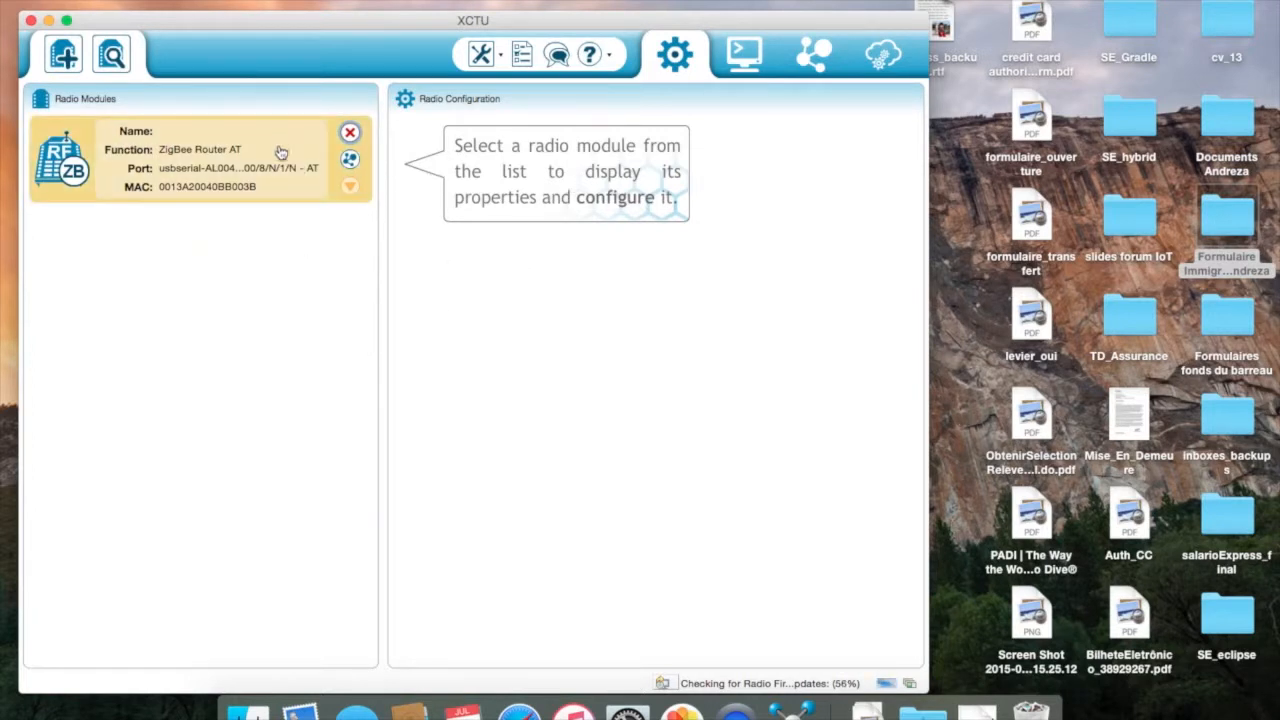
- Load the discovered ZigBee Router AT radio's configuration (XB24-ZB, version 22A7)
click(200, 160)
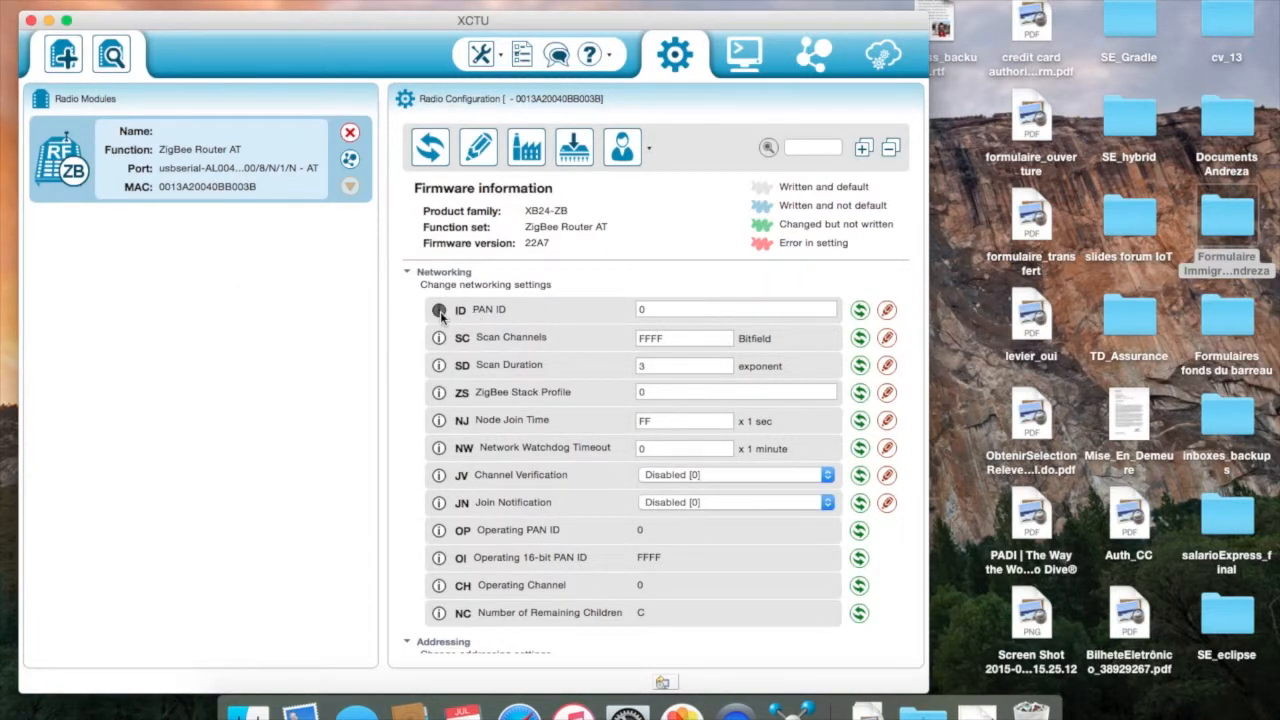
- Enter PAN ID EEEE for the radio and write it to the module
click(438, 308)
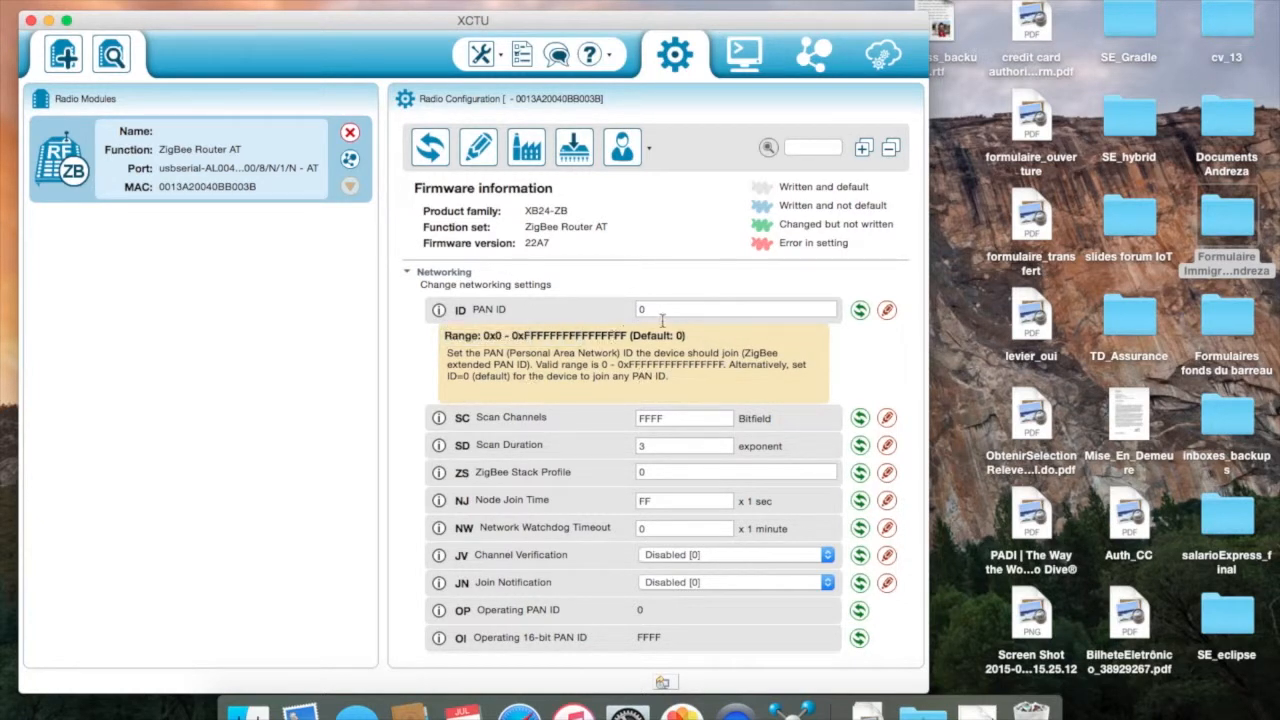
click(736, 308)
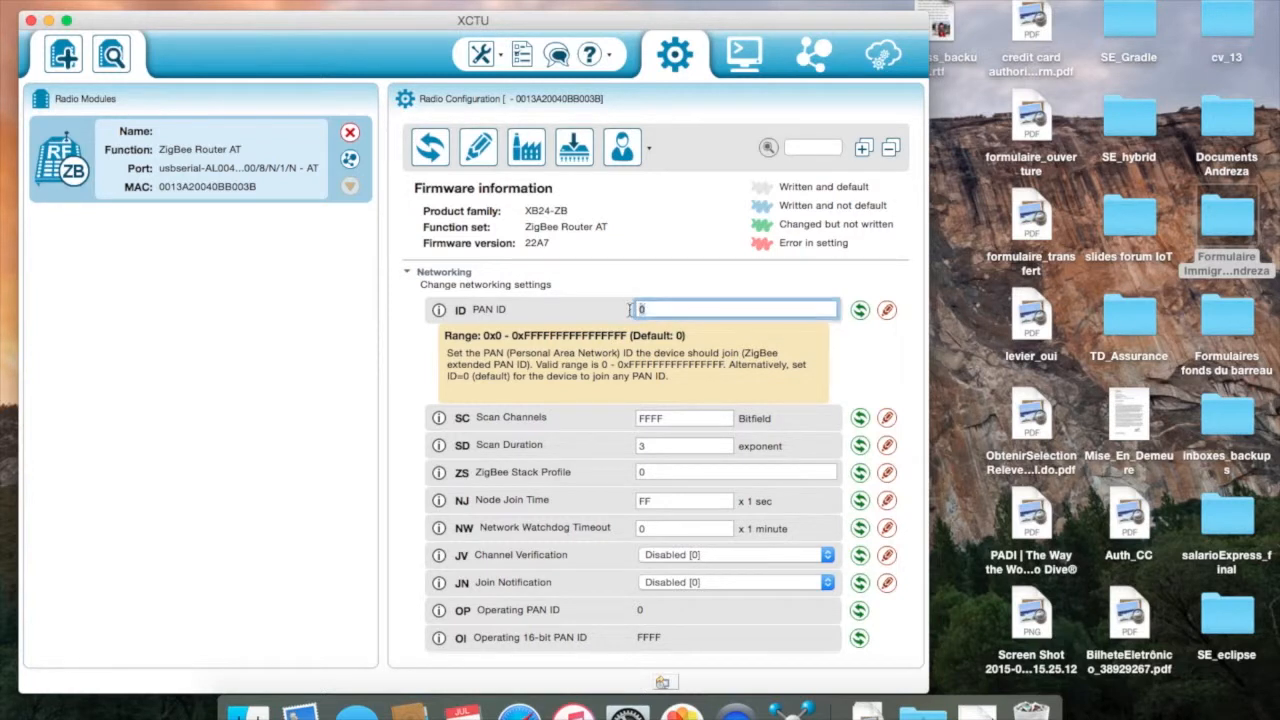
text(EEEE)
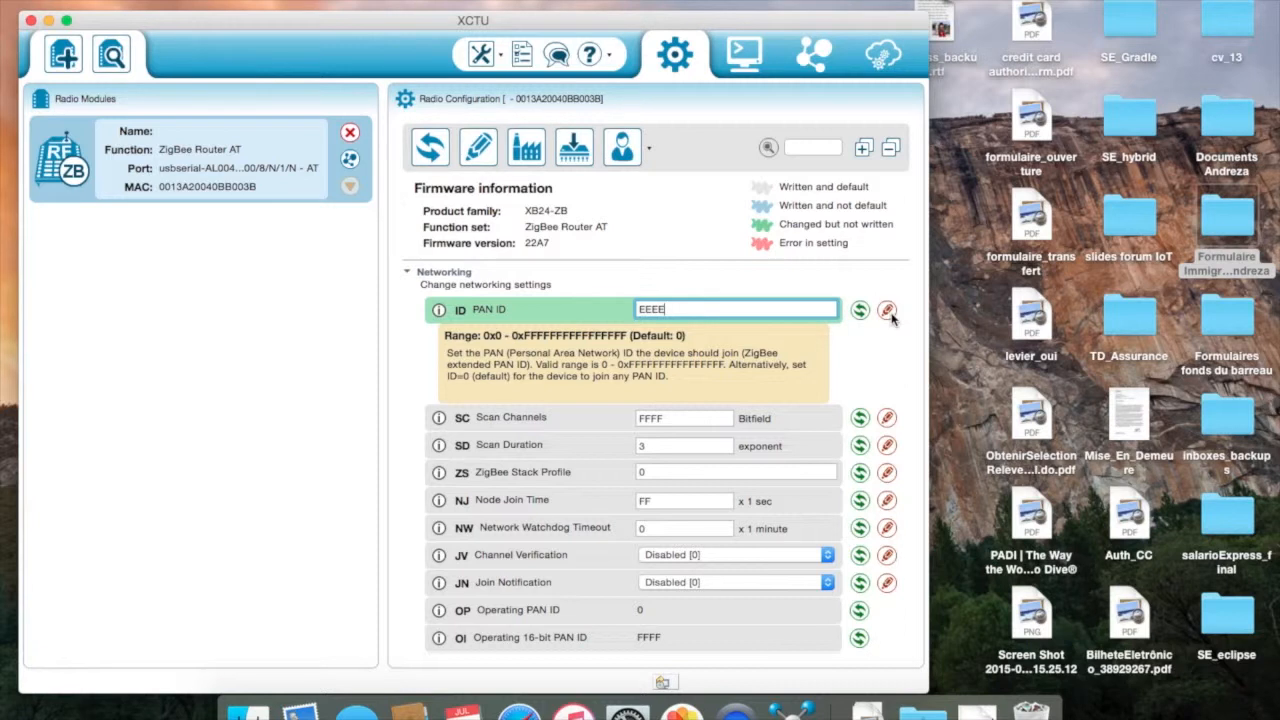
click(886, 310)
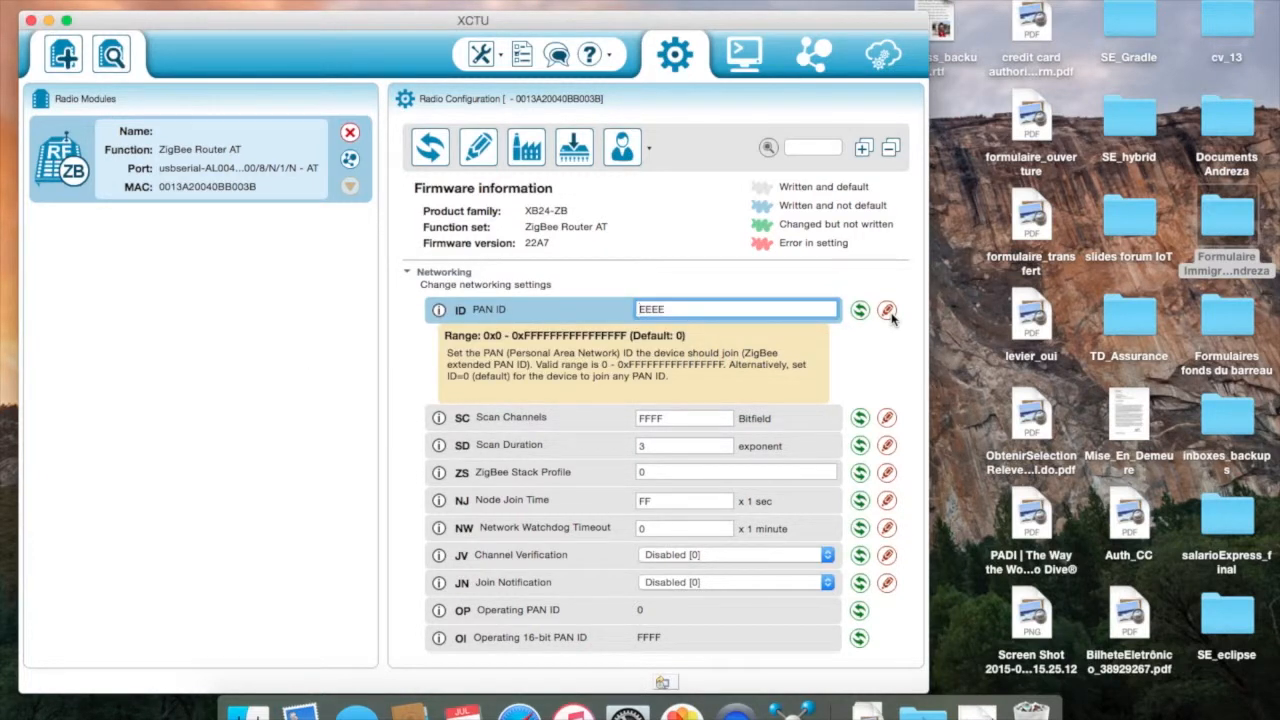
mouse_move(866, 436)
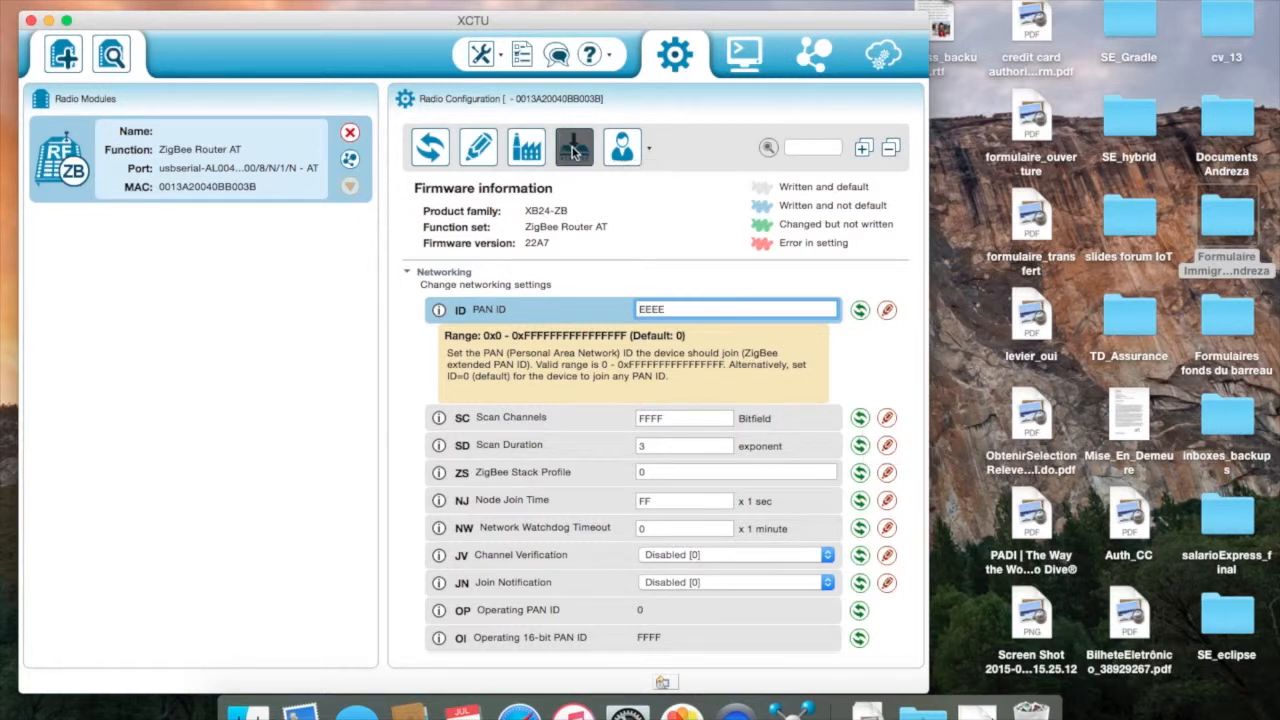
- Update the radio to XB24-ZB ZigBee Coordinator API firmware 21A7 and confirm success
click(572, 148)
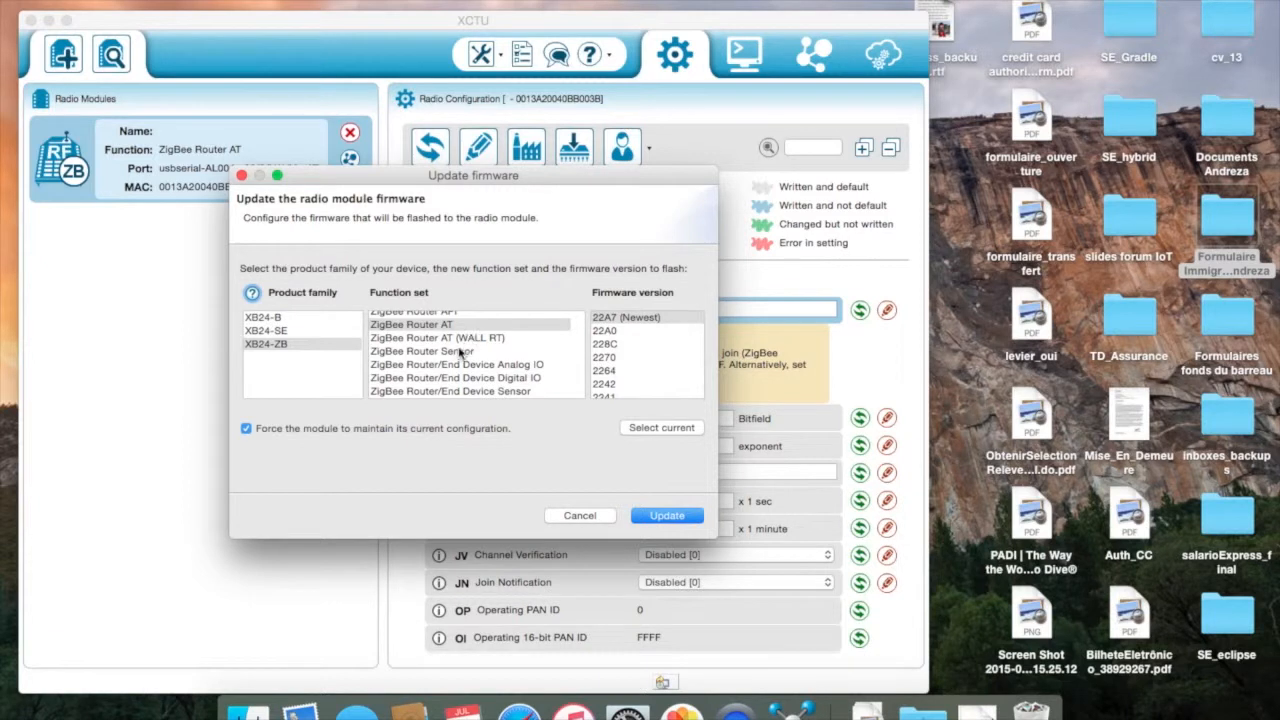
scroll(up, 3)
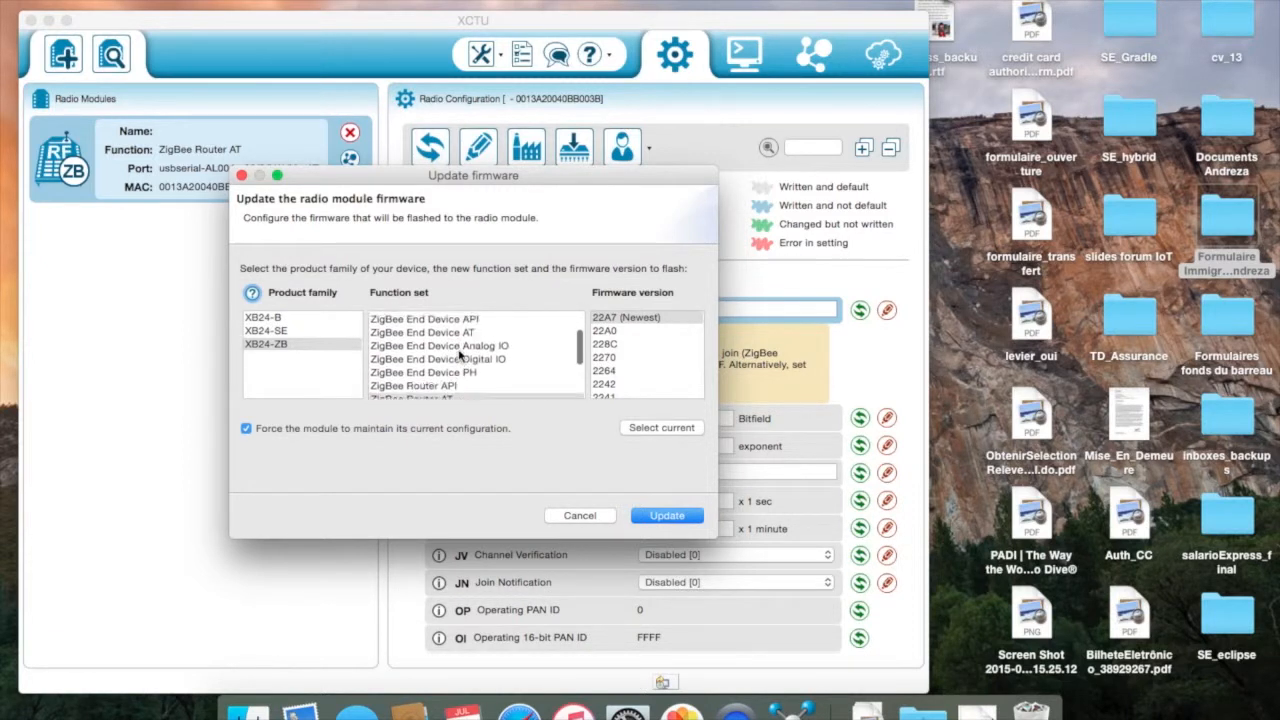
scroll(up, 3)
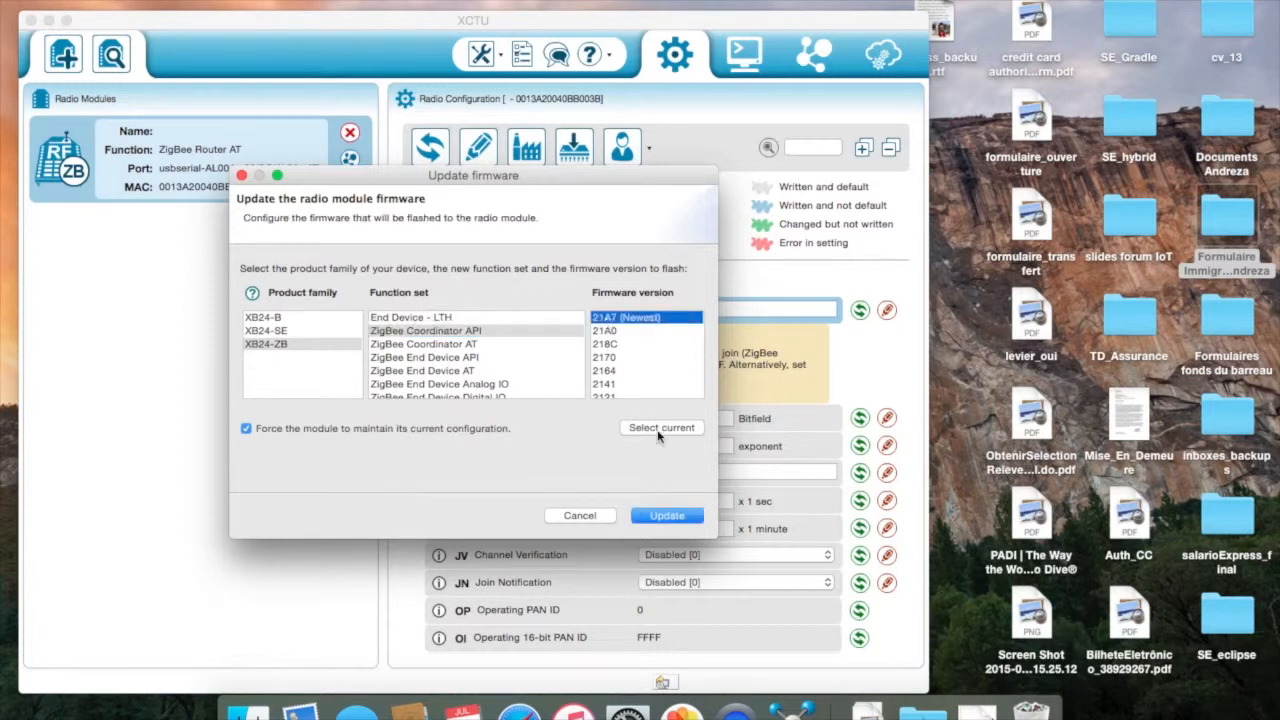
click(666, 516)
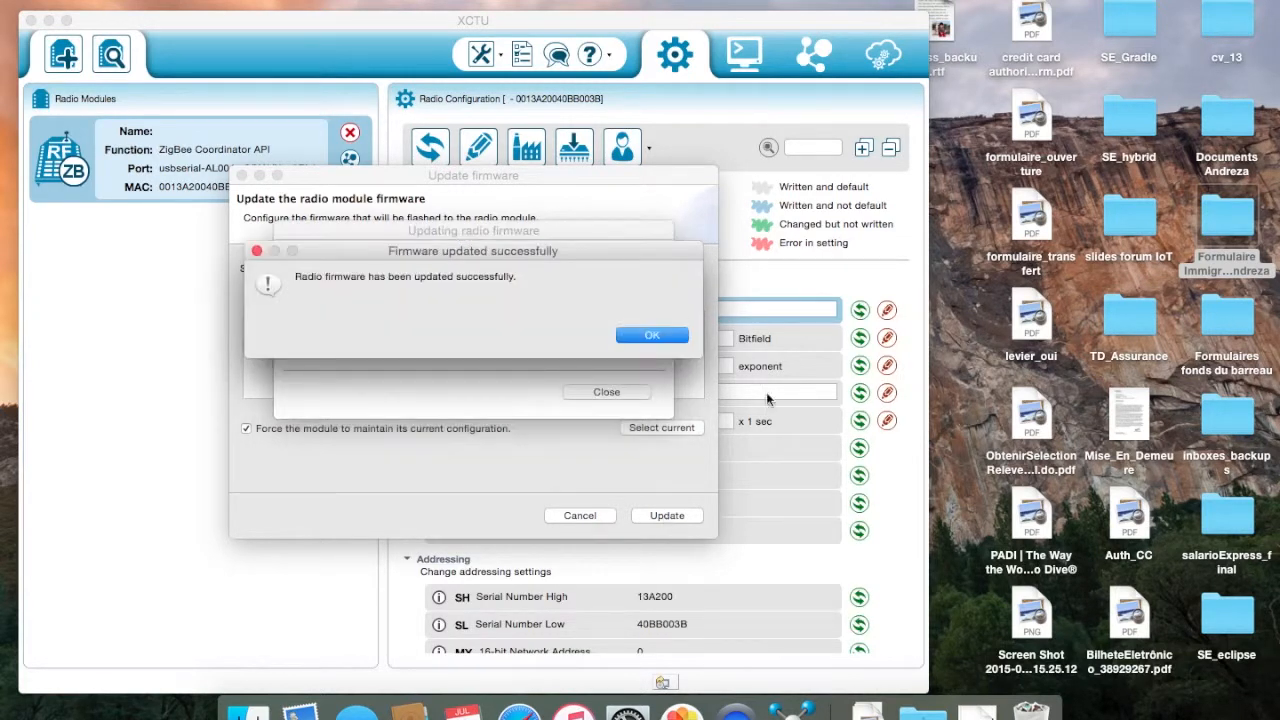
click(652, 334)
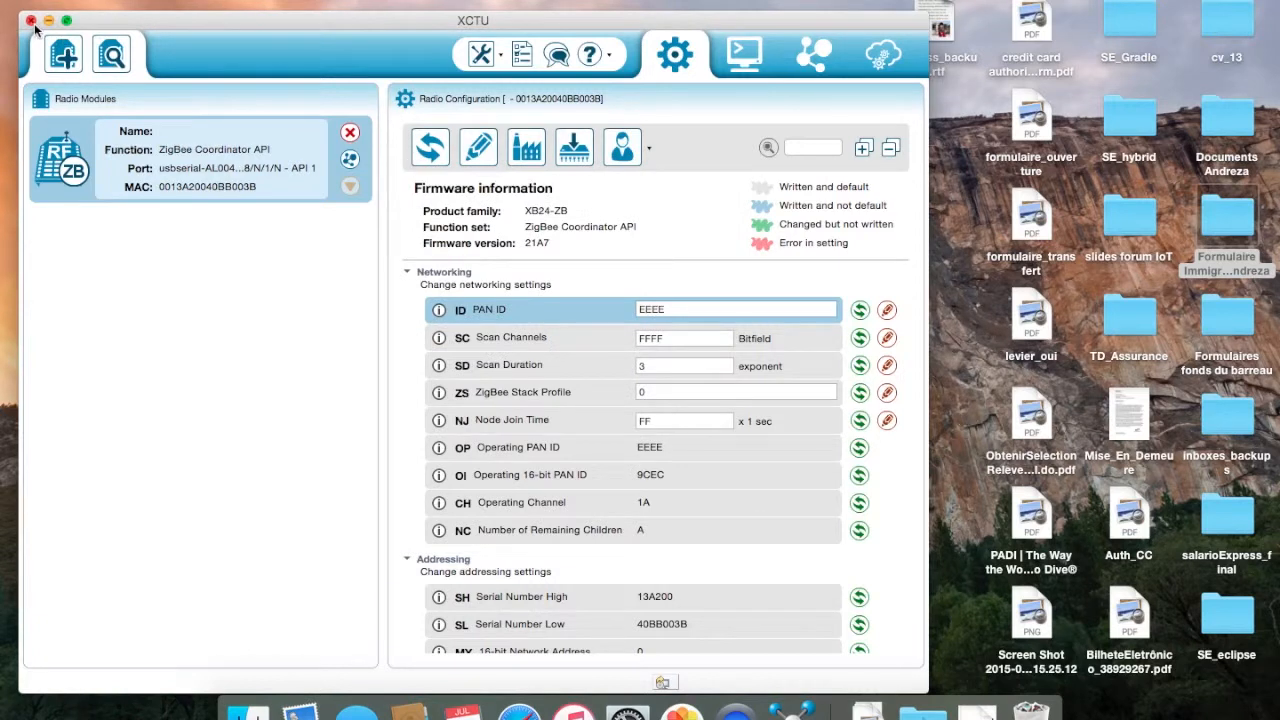
- Close the XCTU radio configuration window
click(32, 20)
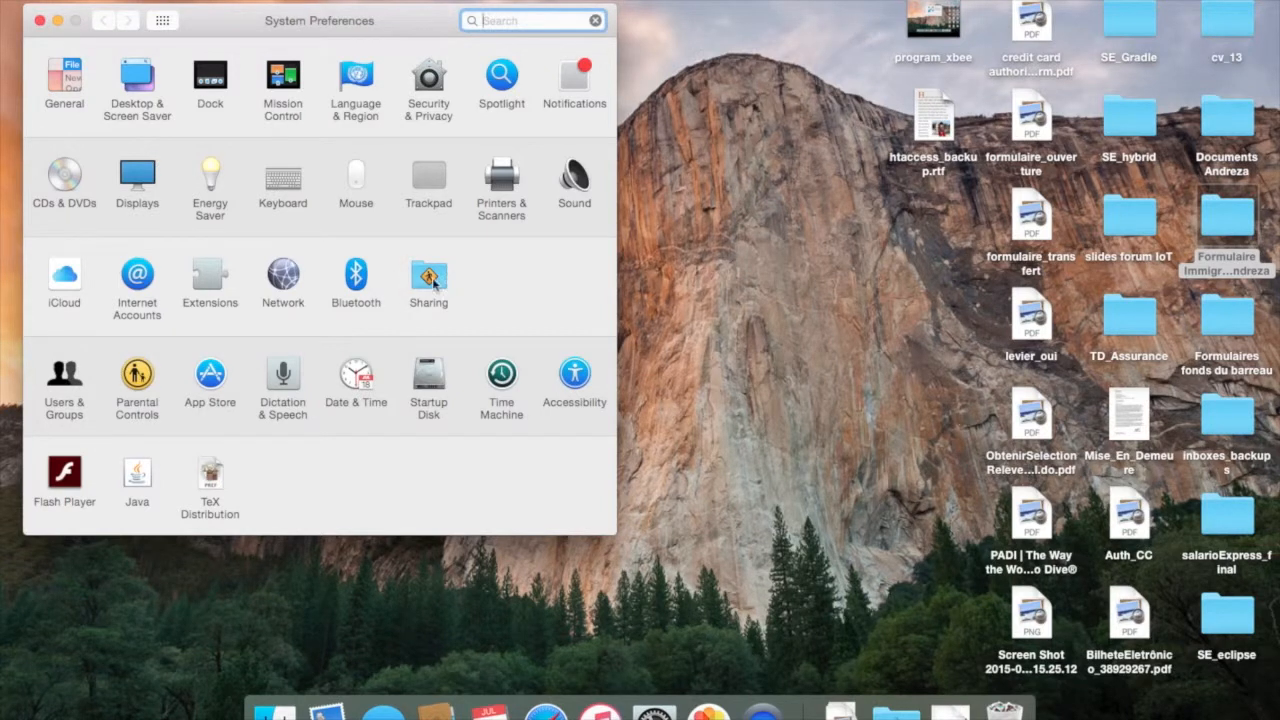
- Enable Internet Sharing in Sharing preferences, sharing Wi-Fi to Ethernet-connected computers
click(428, 278)
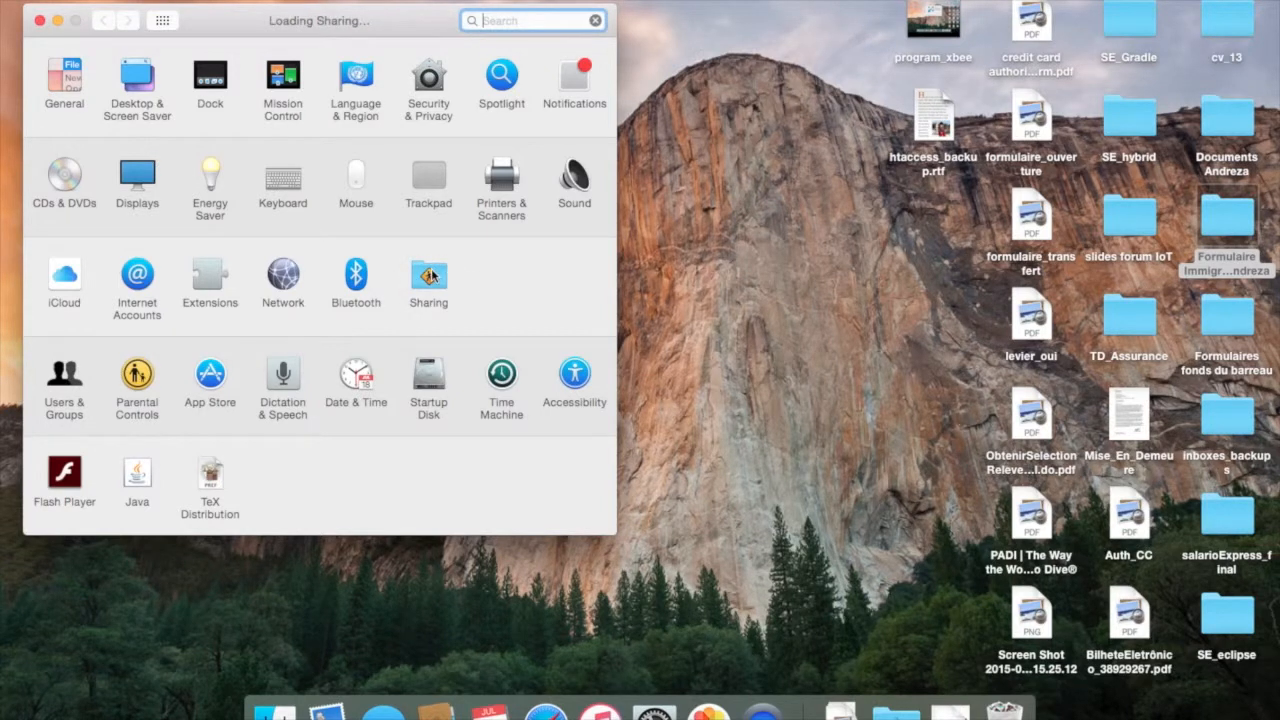
click(428, 276)
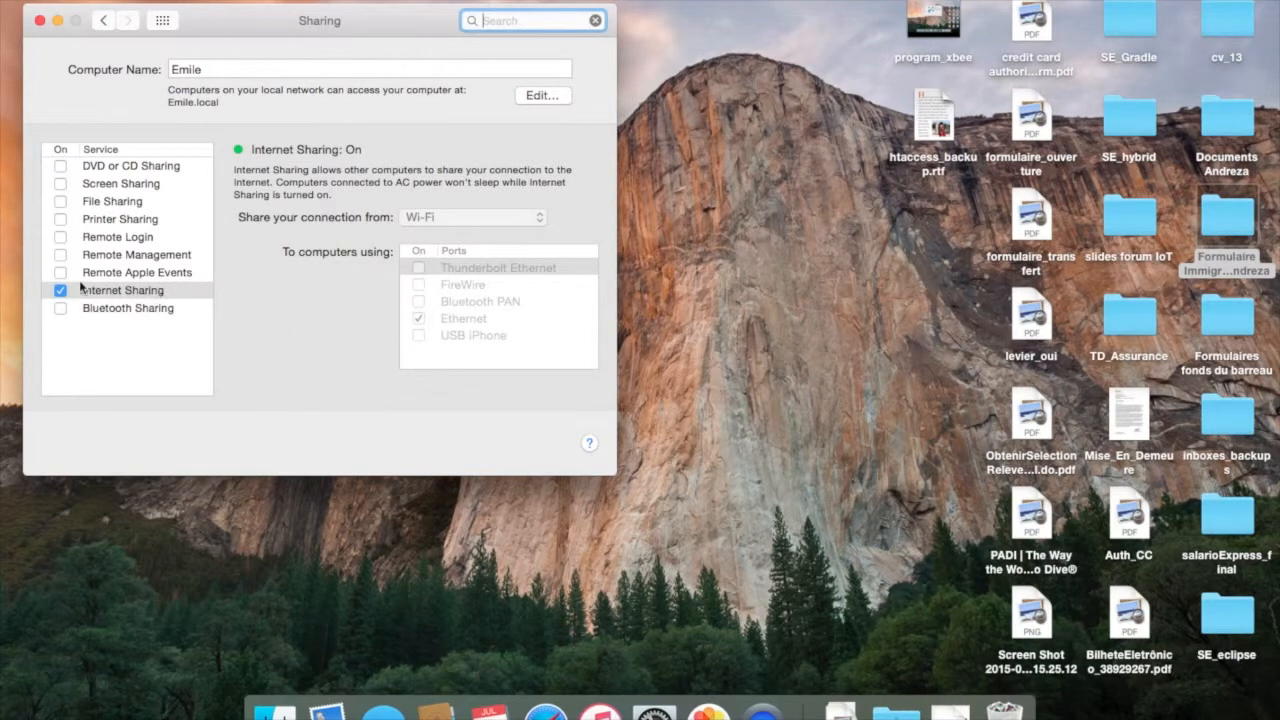
mouse_move(192, 290)
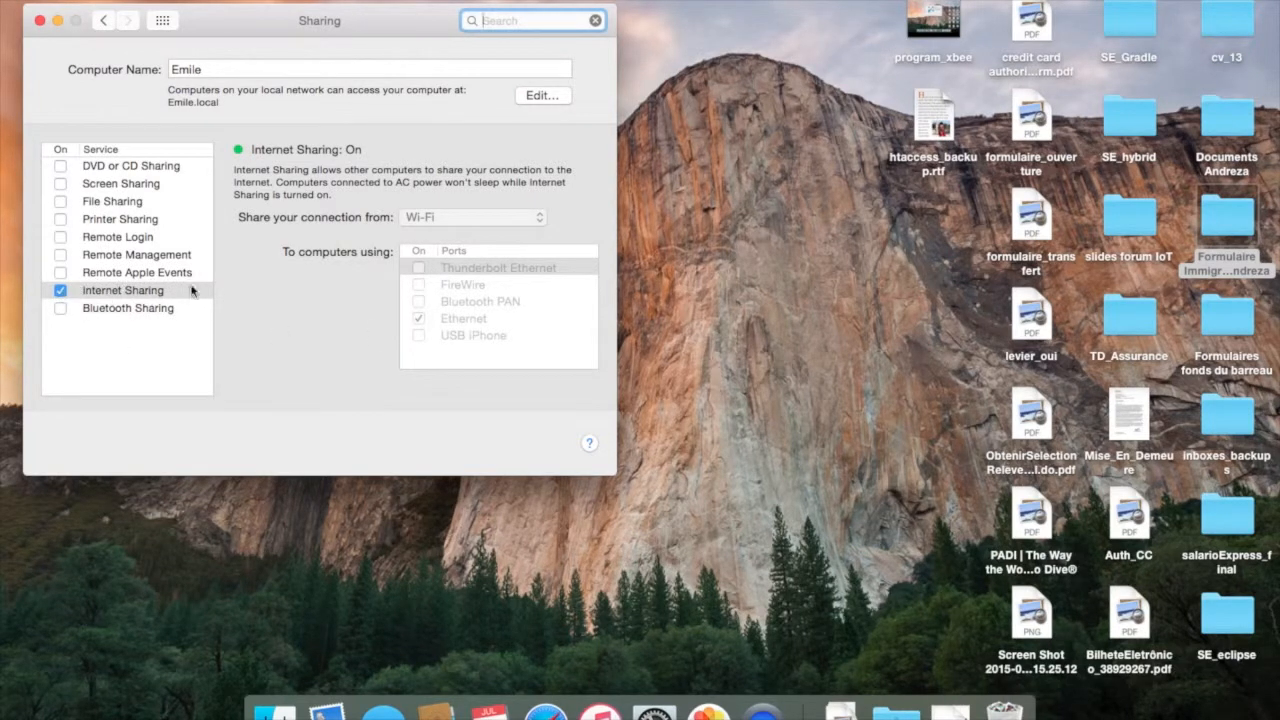
click(40, 20)
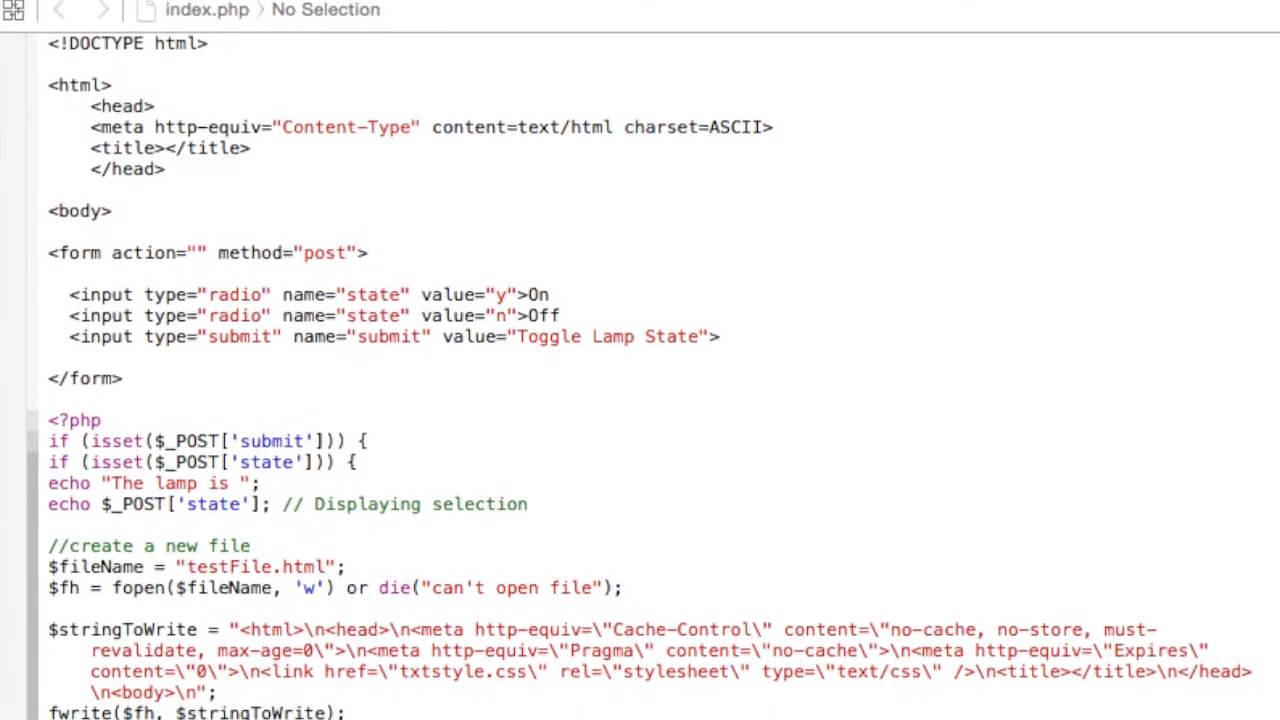
scroll(down, 3)
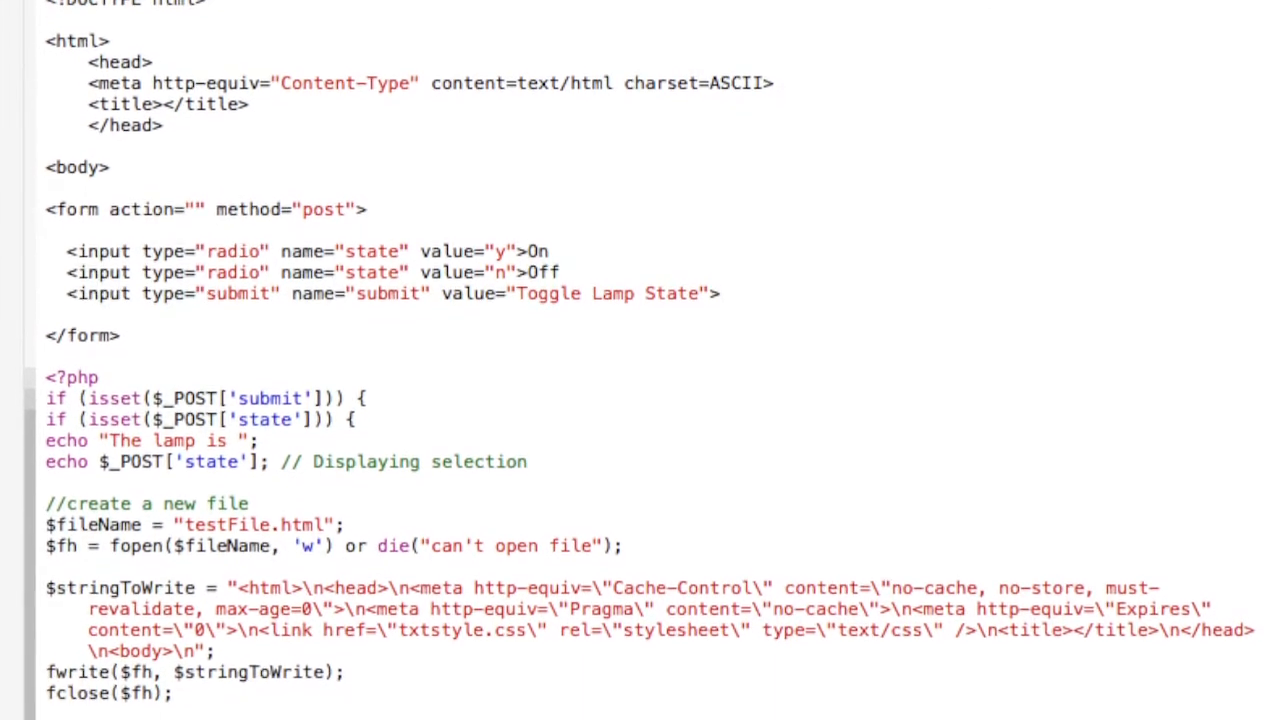
scroll(down, 3)
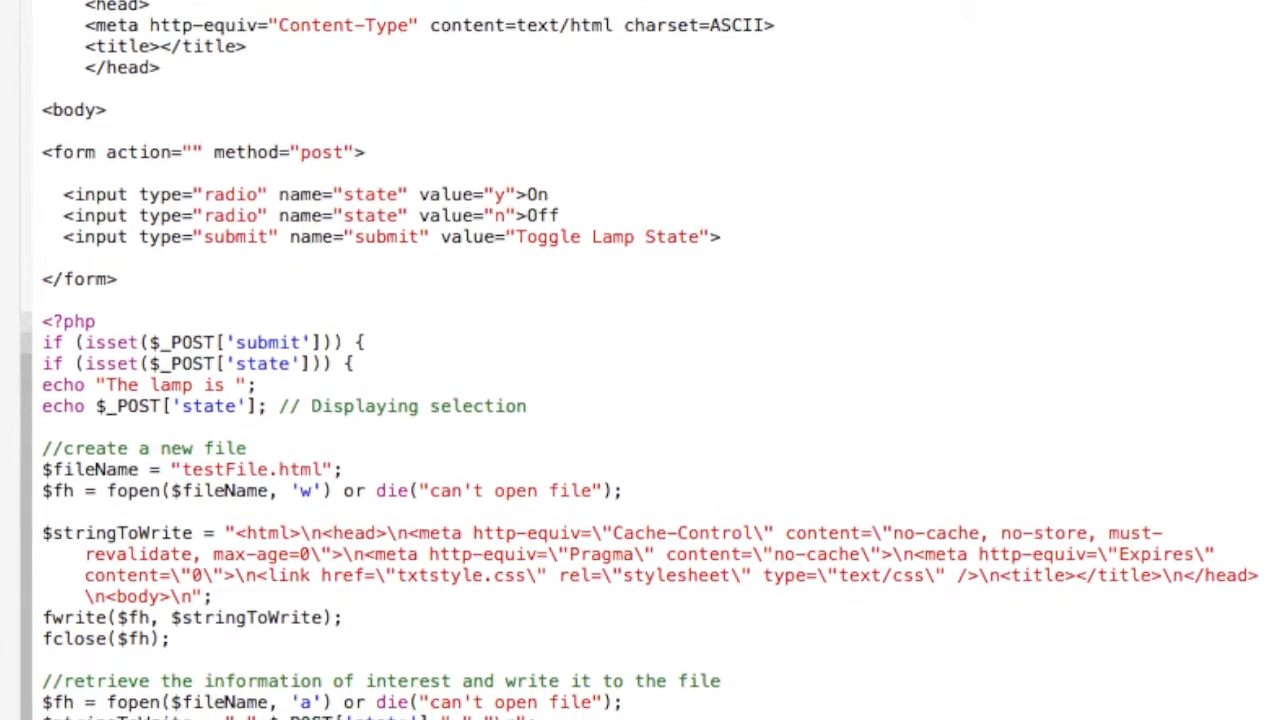
scroll(down, 3)
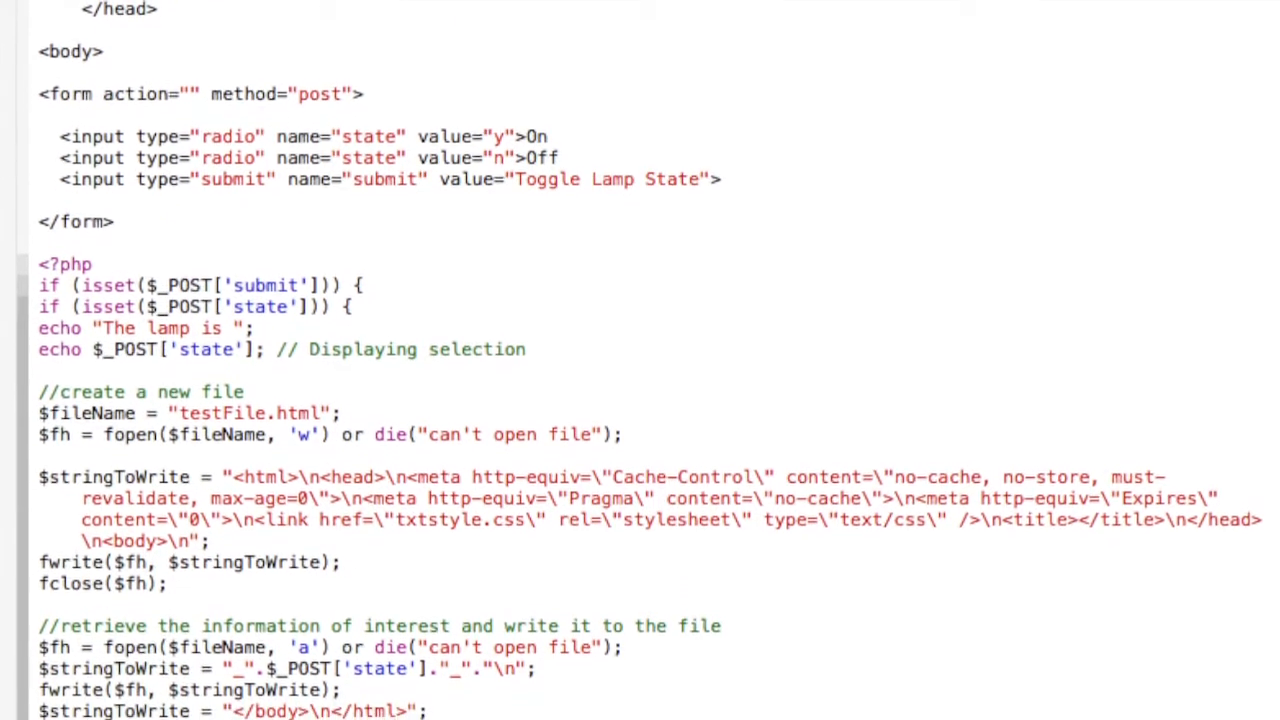
scroll(down, 3)
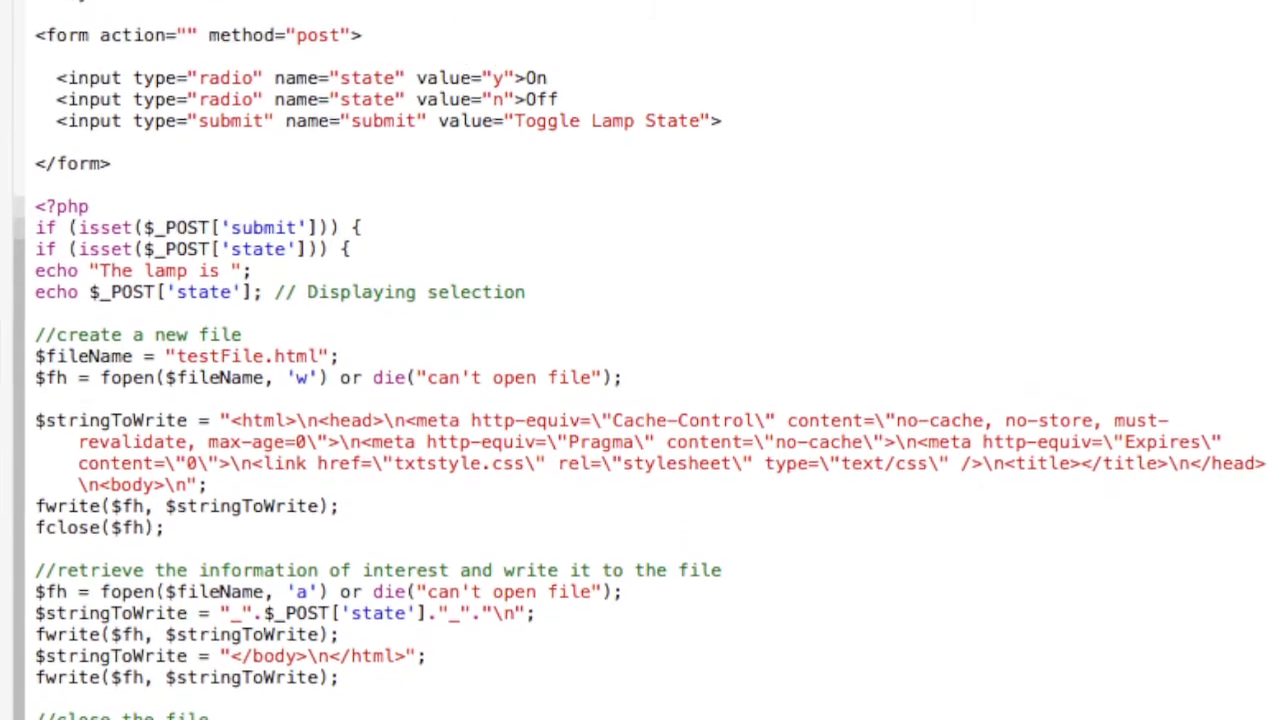
scroll(down, 3)
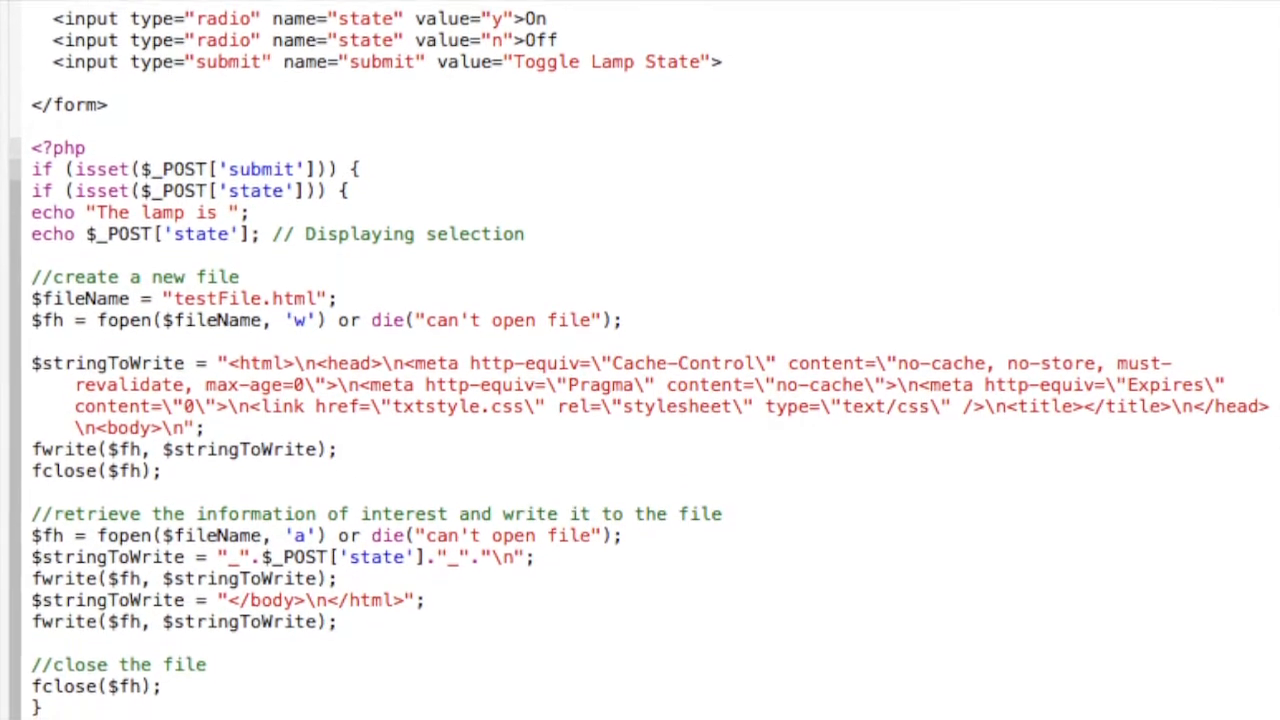
scroll(down, 3)
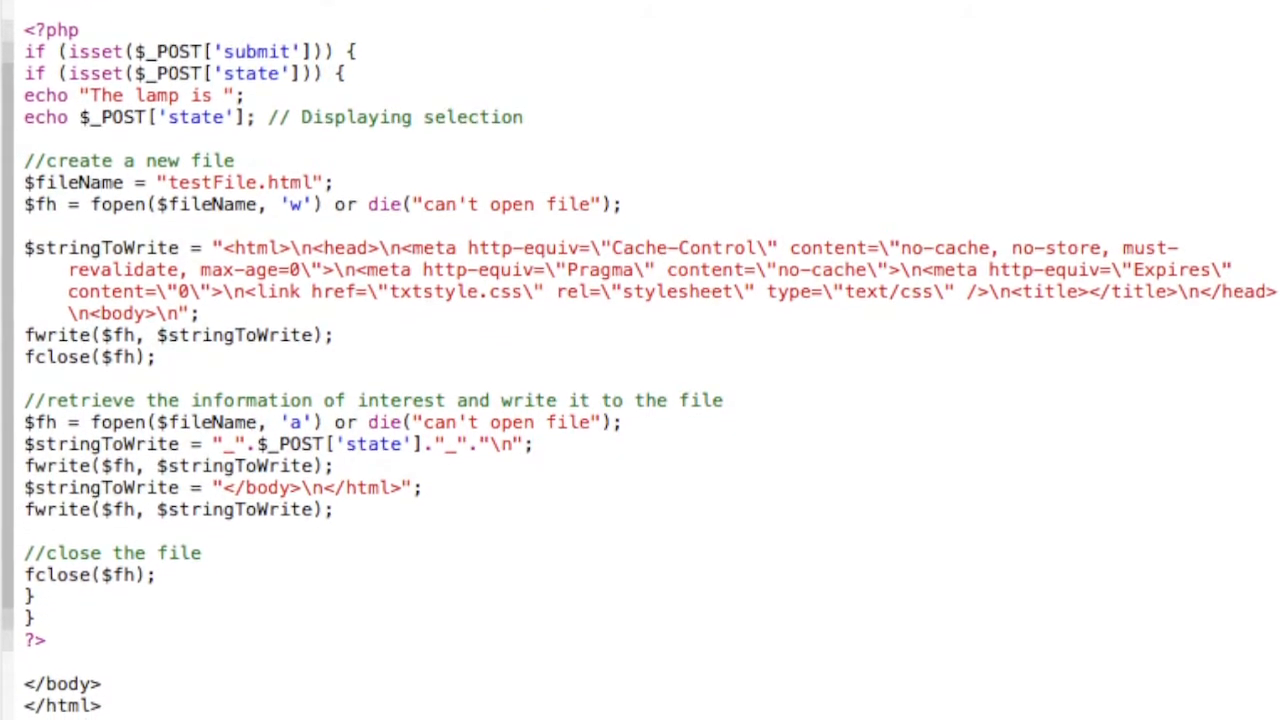
scroll(down, 3)
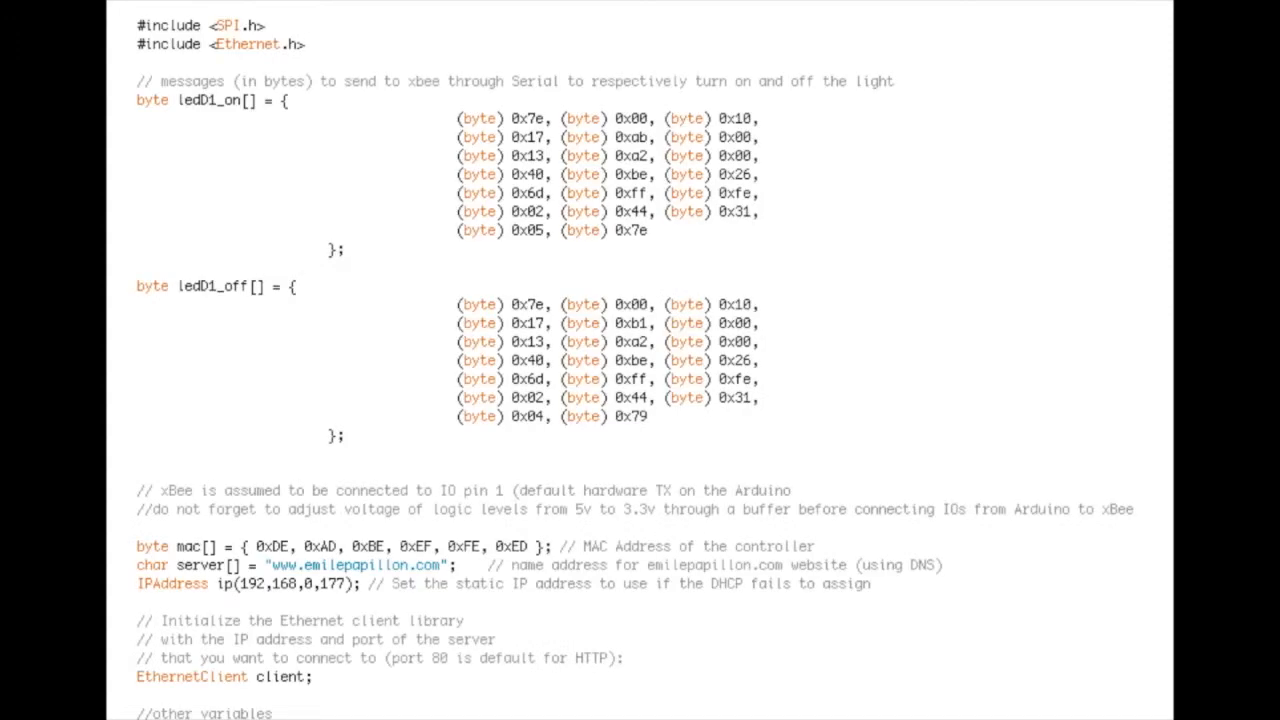
scroll(down, 3)
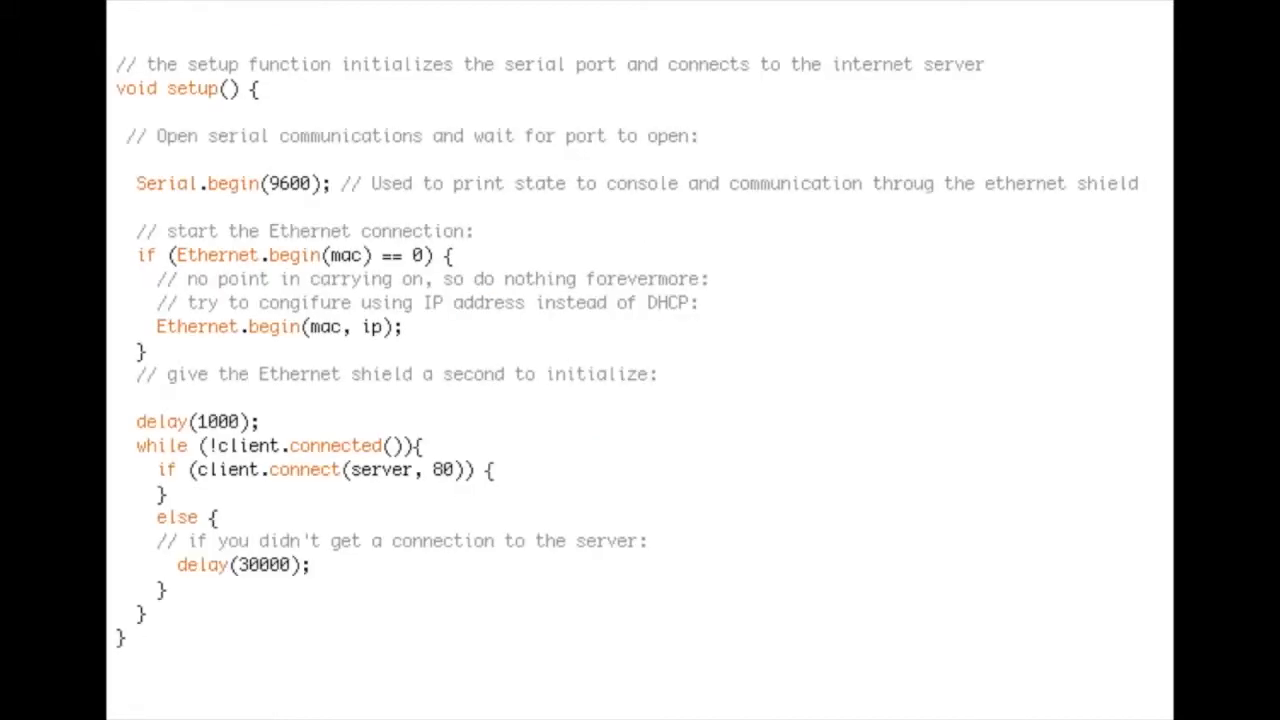